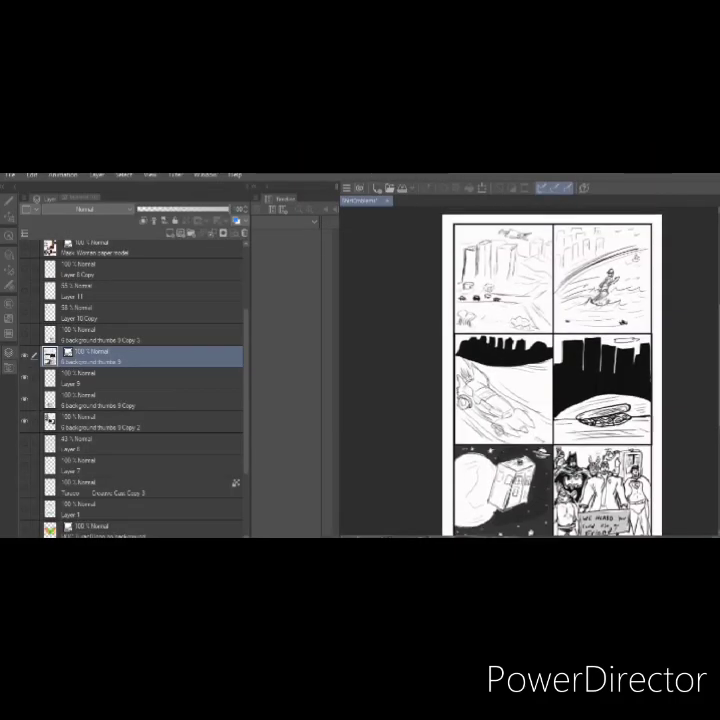
Rough-sketch goggled, moustached Captain Goggles with a 'We're Needed!' bubble in the top-left panel.
scroll(down, 3)
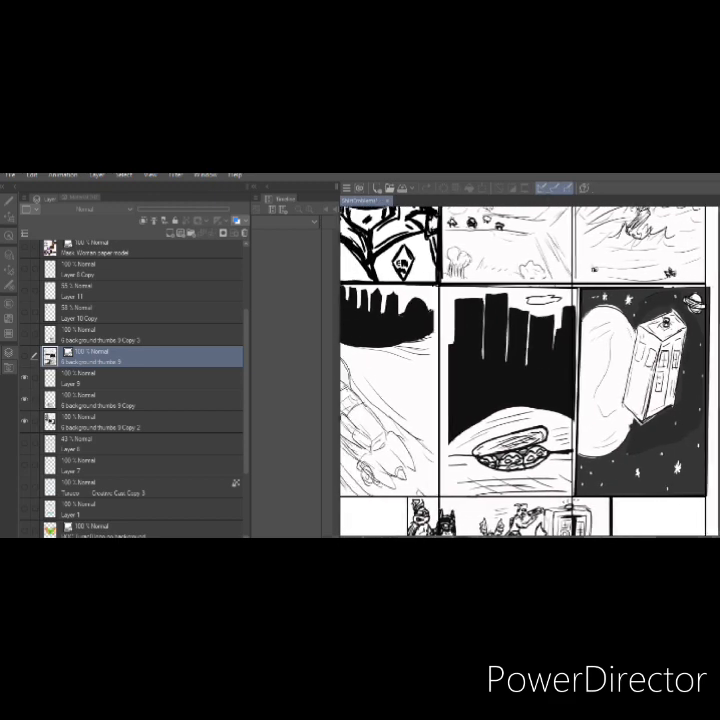
scroll(down, 3)
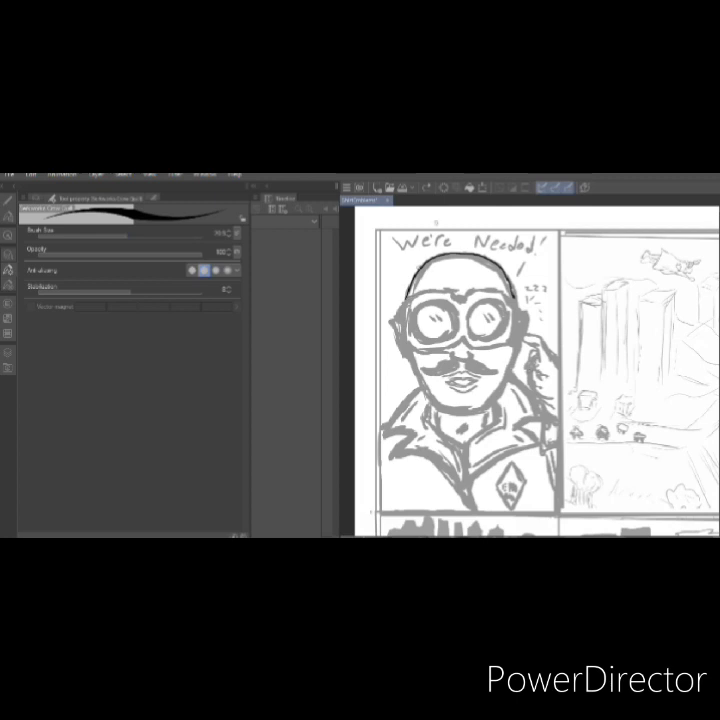
Ink over the Captain Goggles sketch on a new layer, then view the fully inked page.
drag(430, 300, 500, 350)
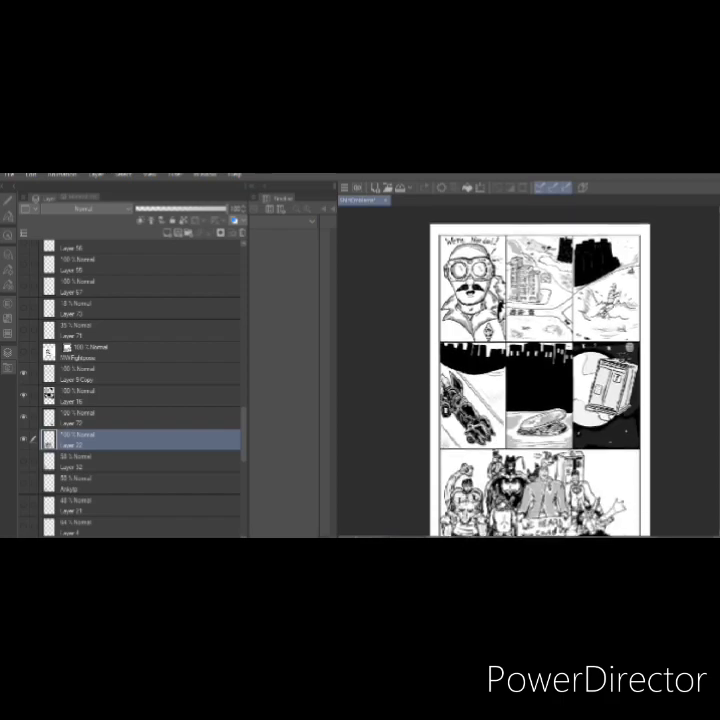
scroll(down, 3)
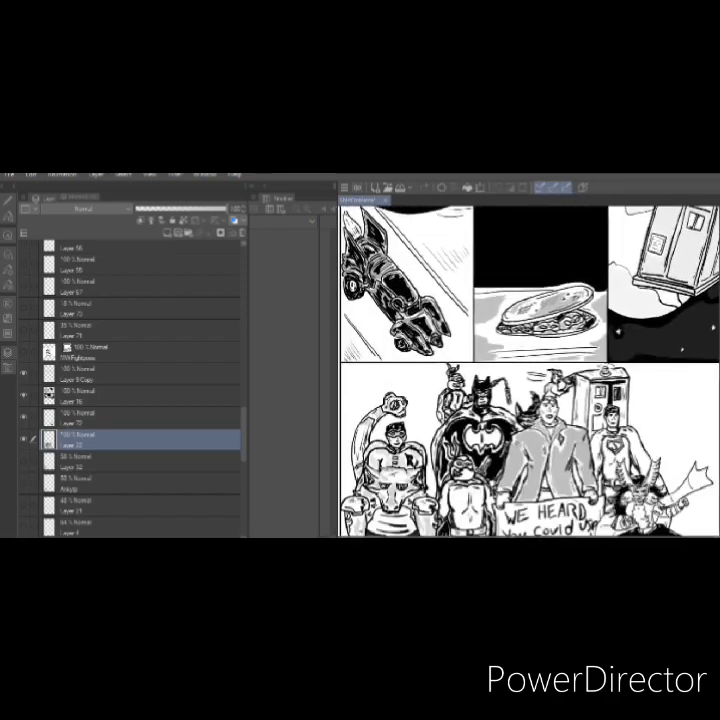